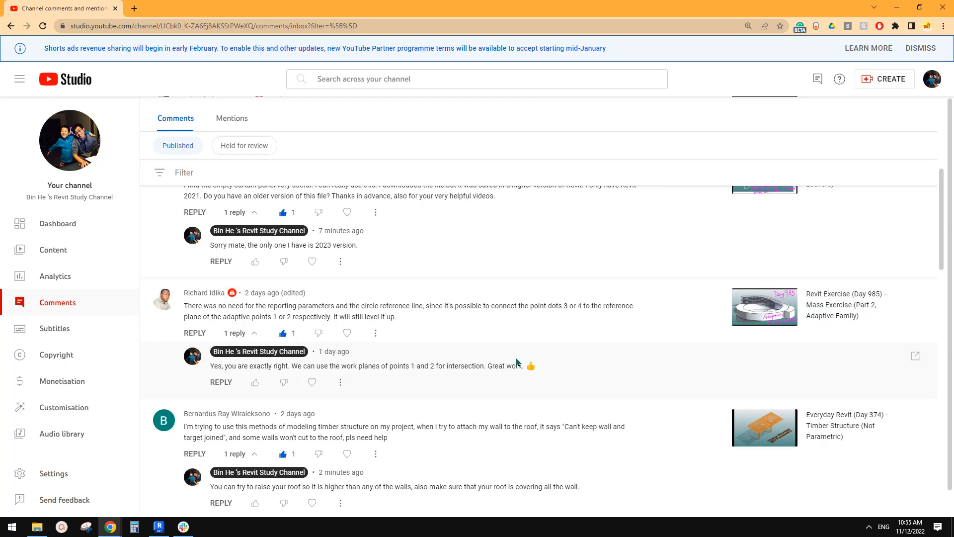
mouse_move(461, 336)
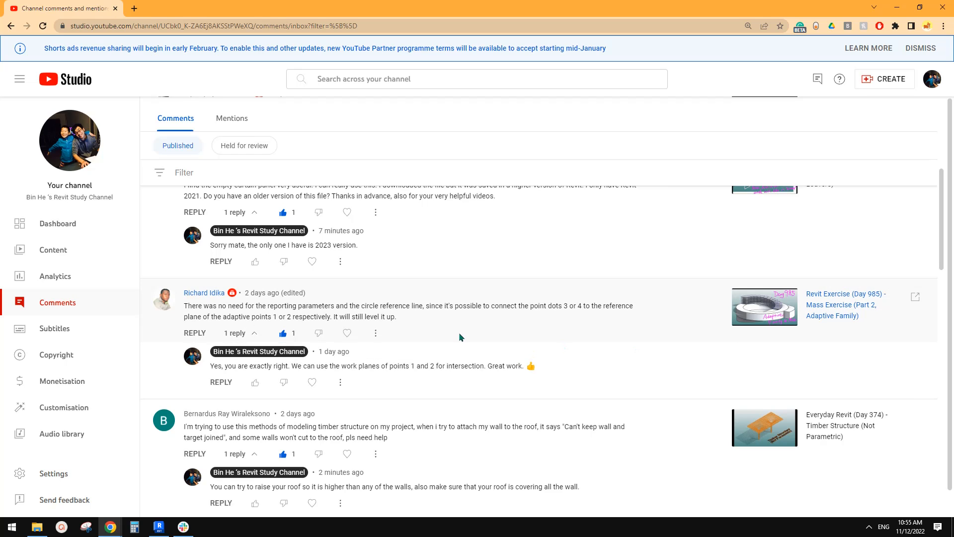
mouse_move(334, 354)
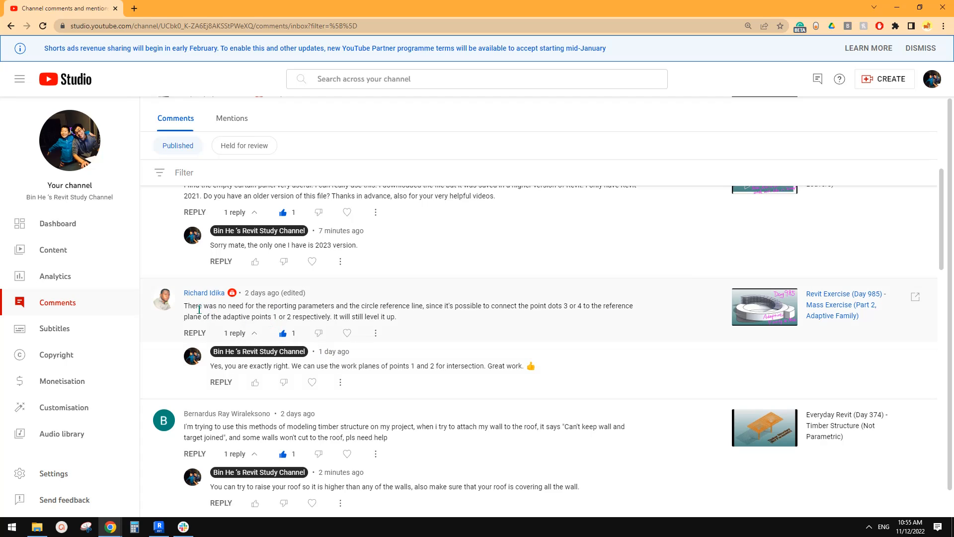
mouse_move(769, 331)
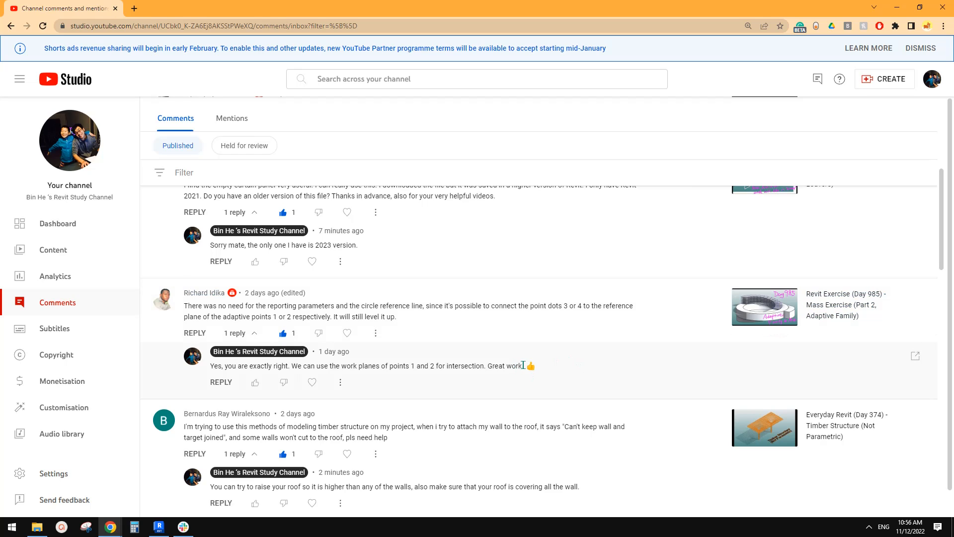
mouse_move(645, 353)
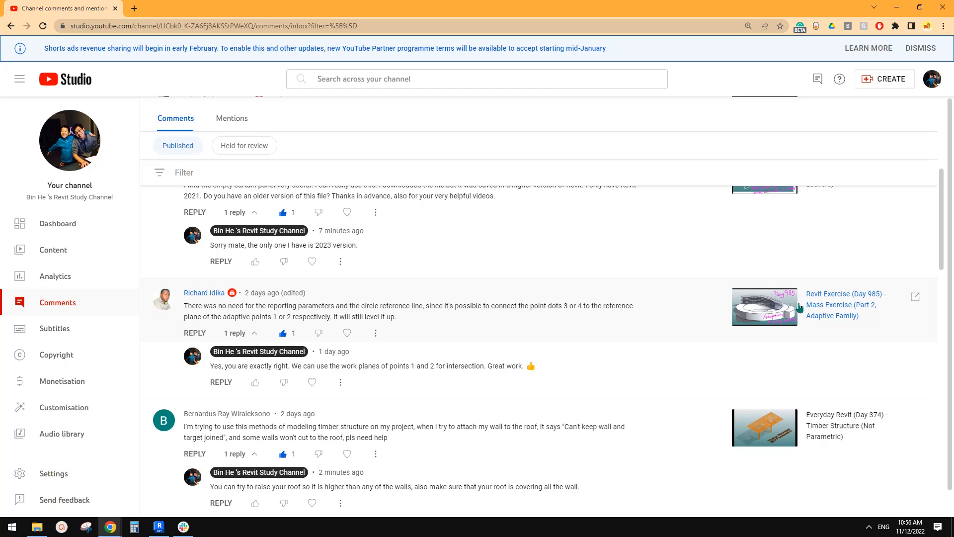
mouse_move(803, 308)
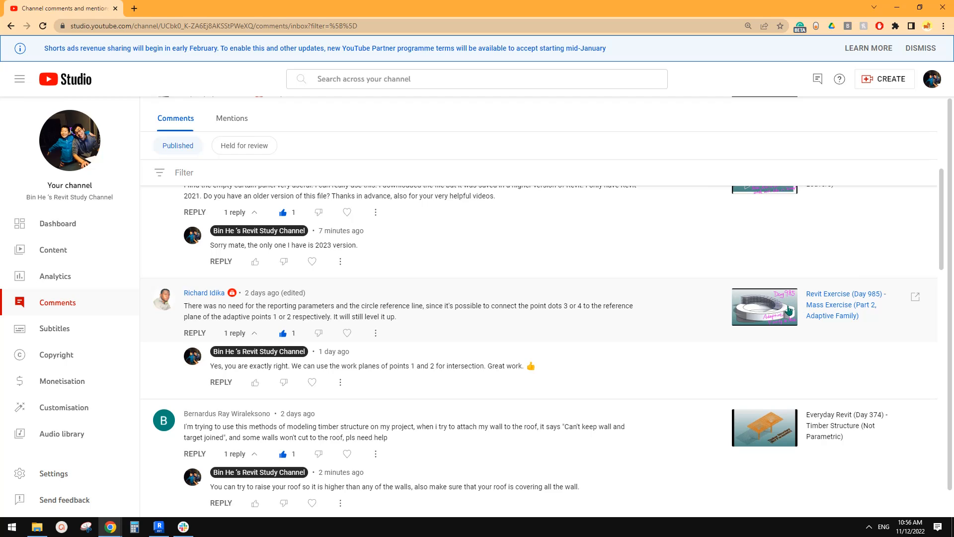
mouse_move(545, 353)
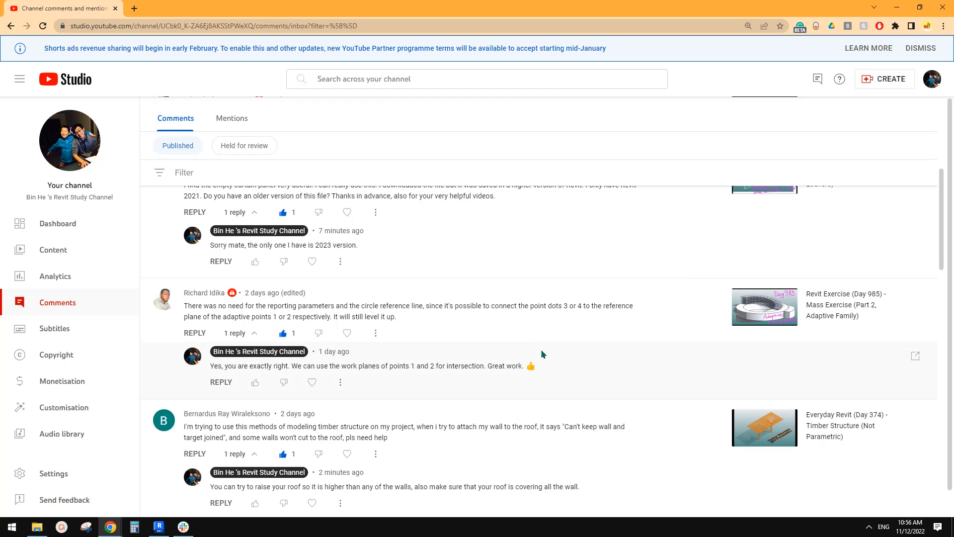
mouse_move(597, 350)
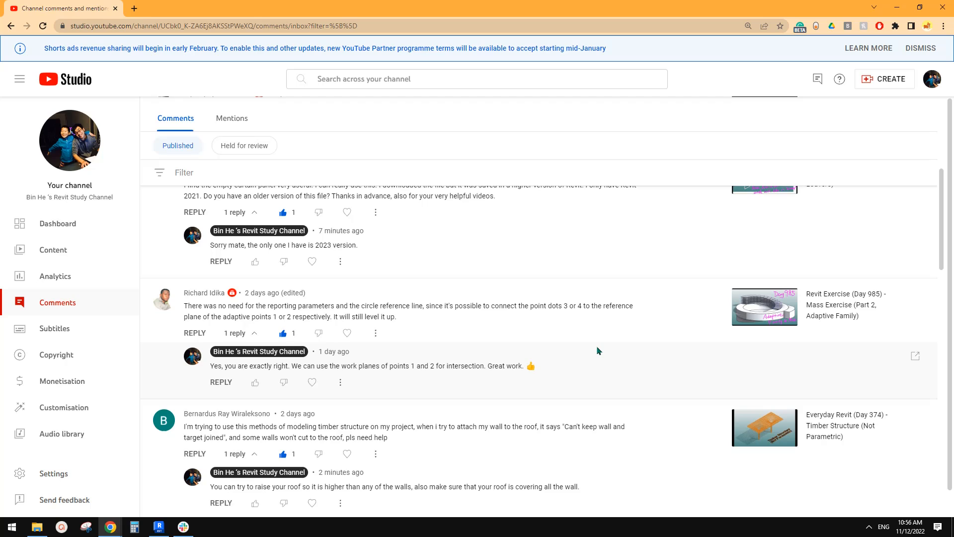
mouse_move(615, 353)
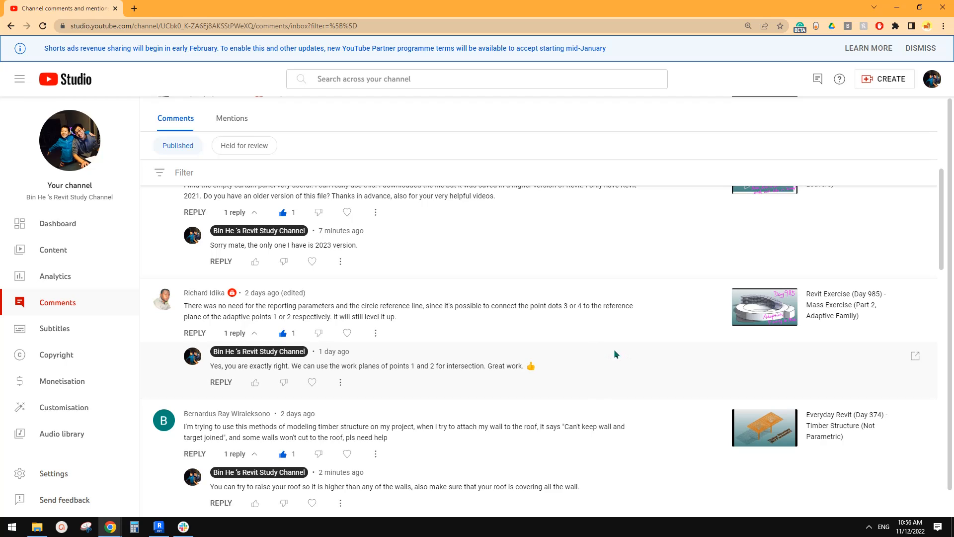
mouse_move(579, 345)
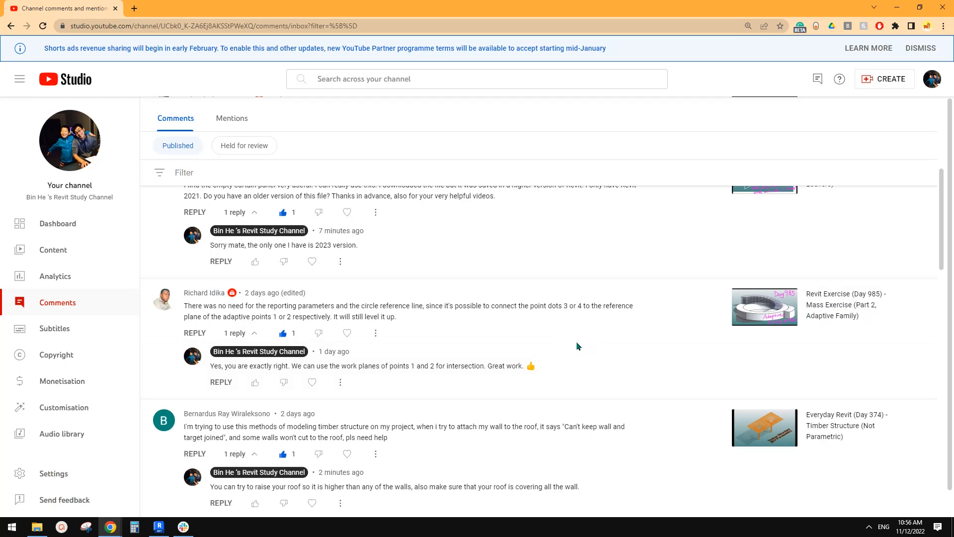
mouse_move(587, 354)
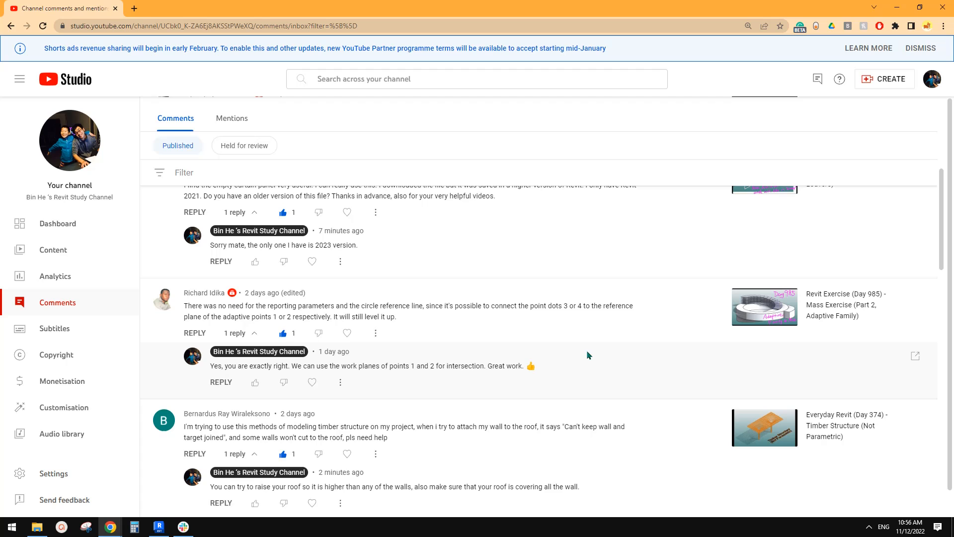
mouse_move(418, 332)
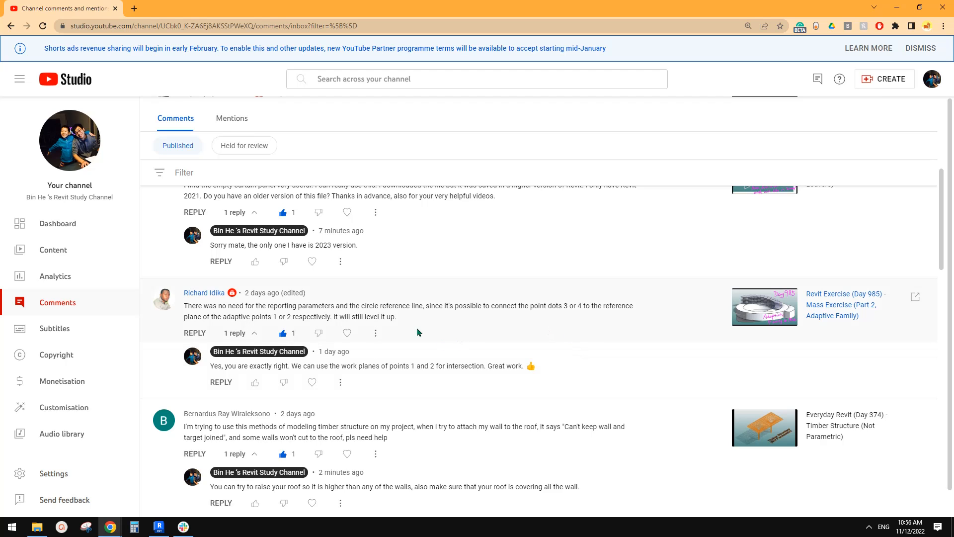
mouse_move(396, 342)
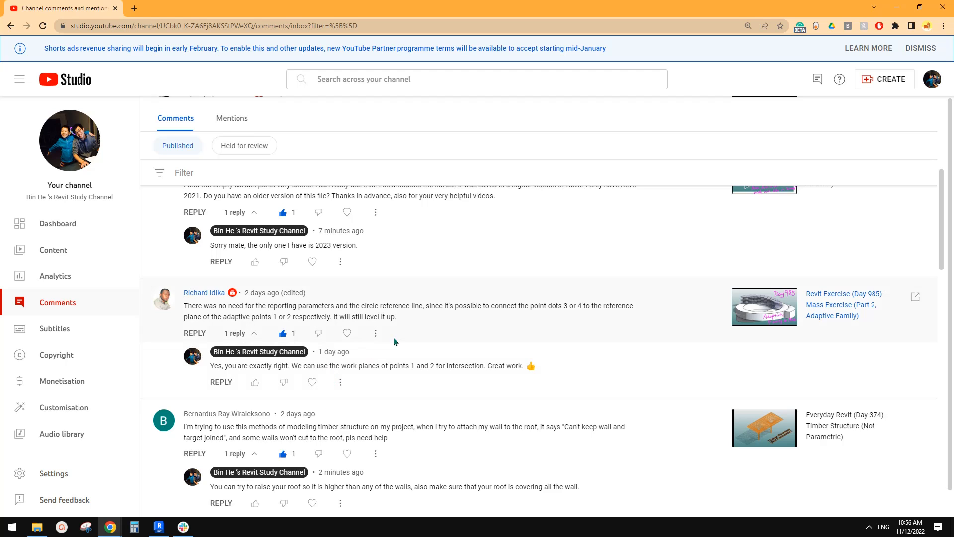
Switch to the Revit family's 3D view to begin placing the two adaptive points
click(159, 527)
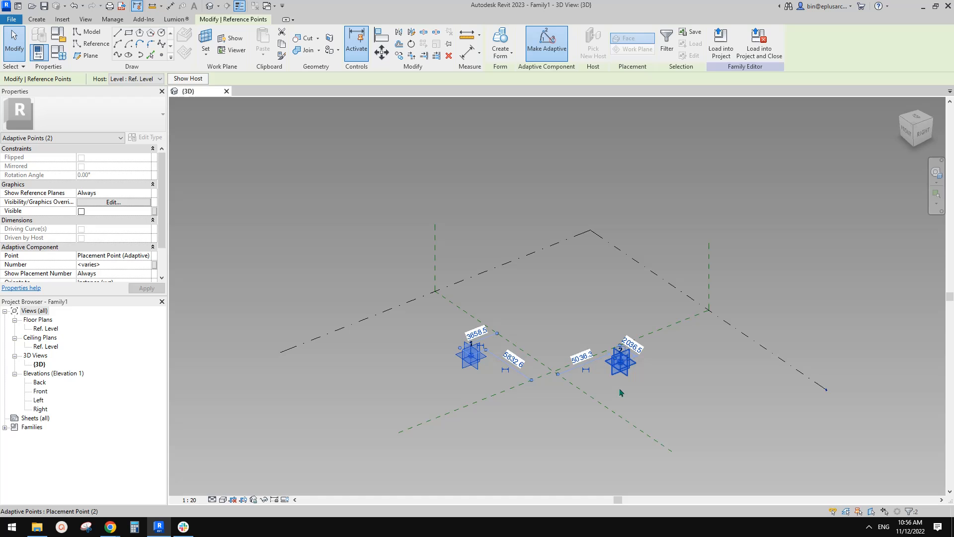
mouse_move(620, 373)
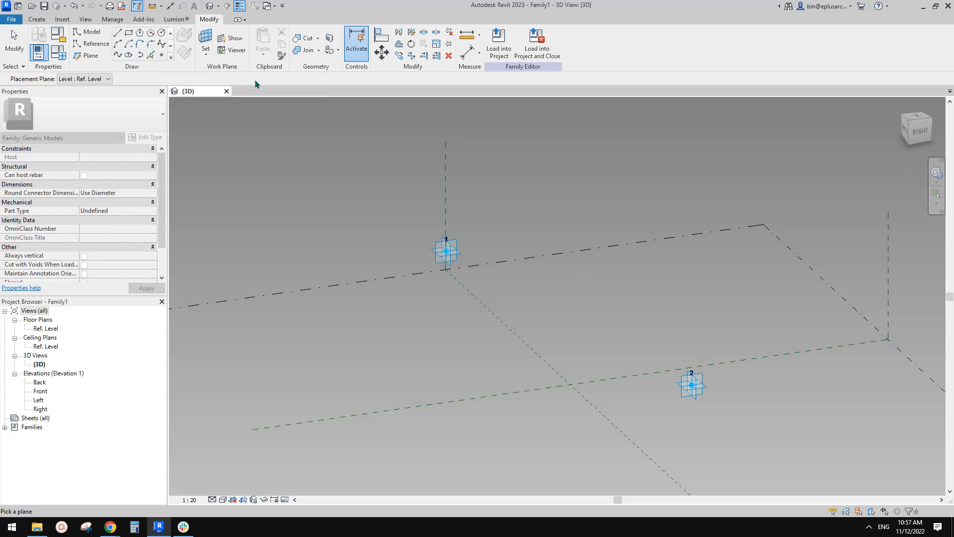
mouse_move(728, 398)
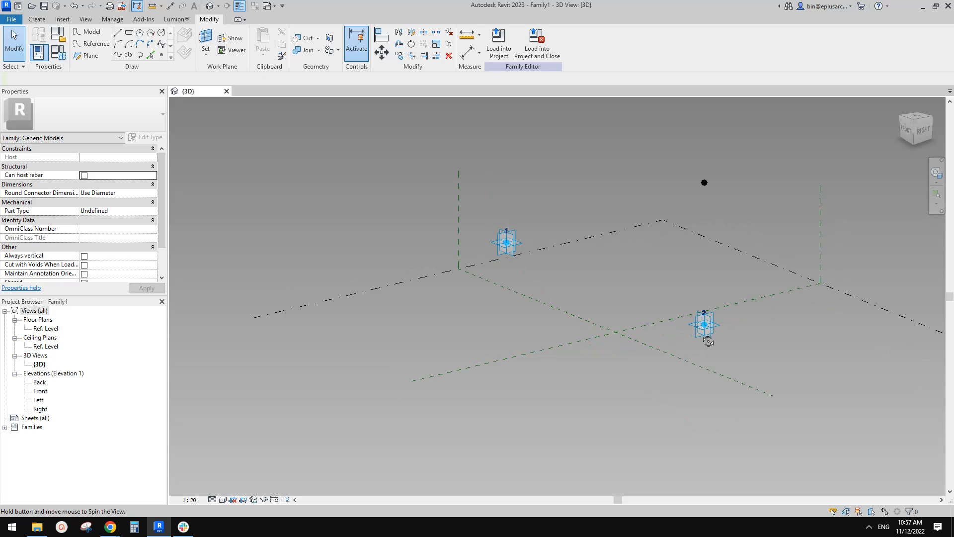
Draw a vertical reference line from adaptive point 2 up to the free reference point
click(505, 243)
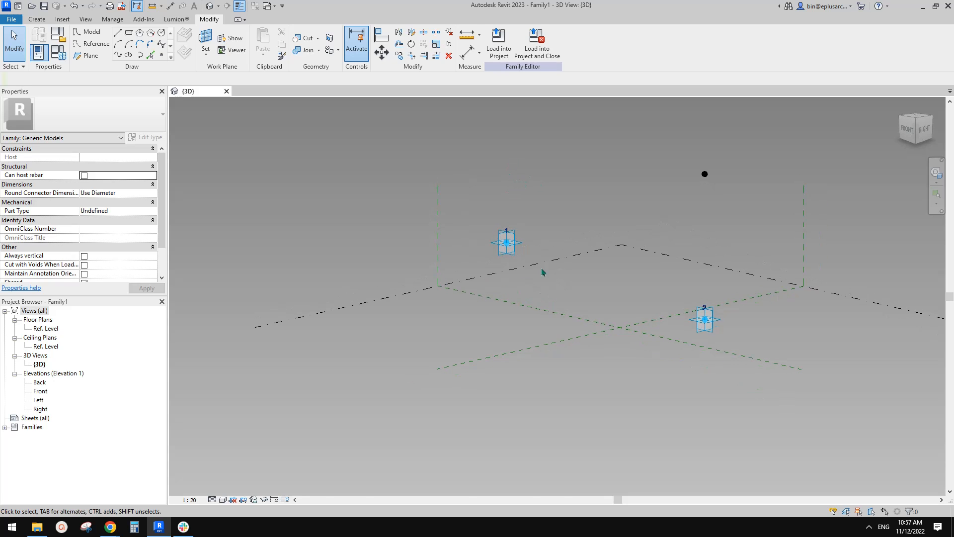
mouse_move(517, 447)
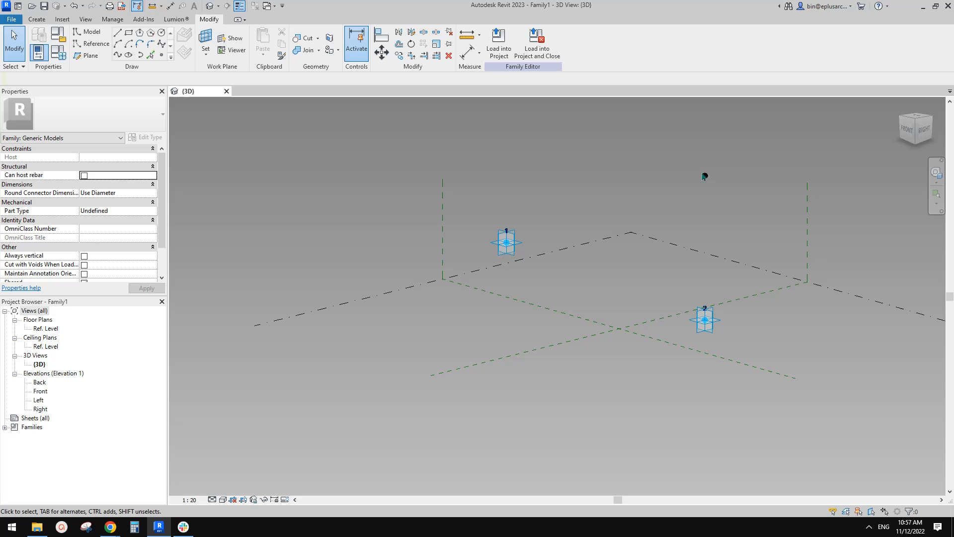
mouse_move(704, 177)
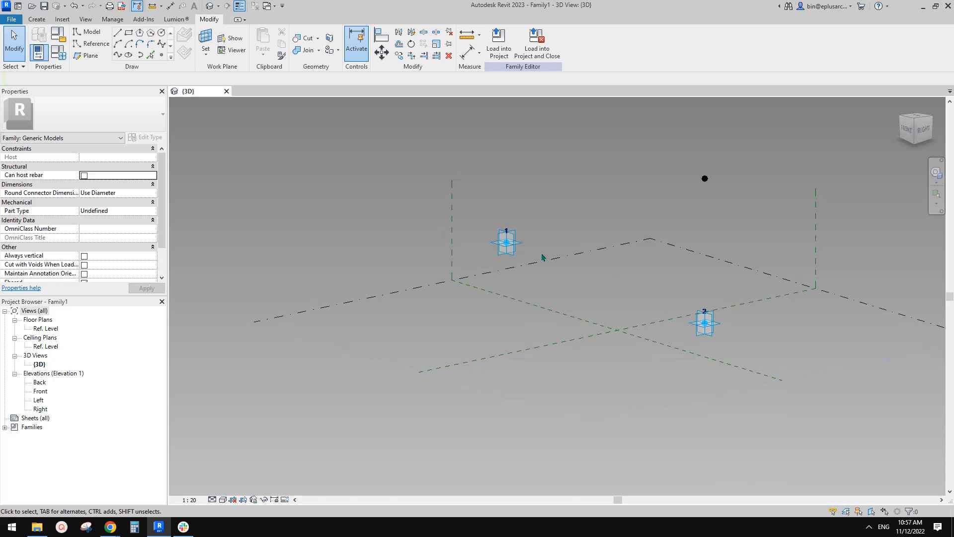
mouse_move(676, 287)
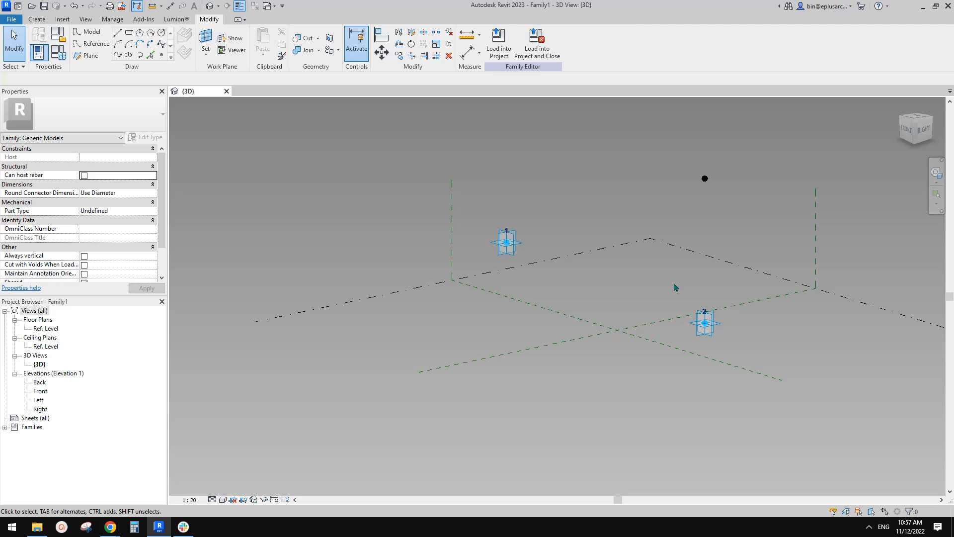
click(506, 242)
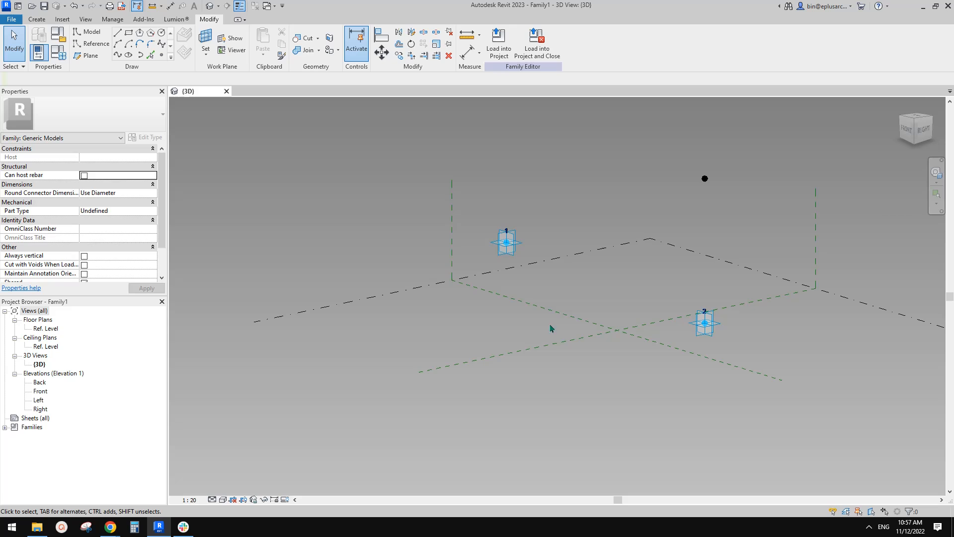
mouse_move(519, 322)
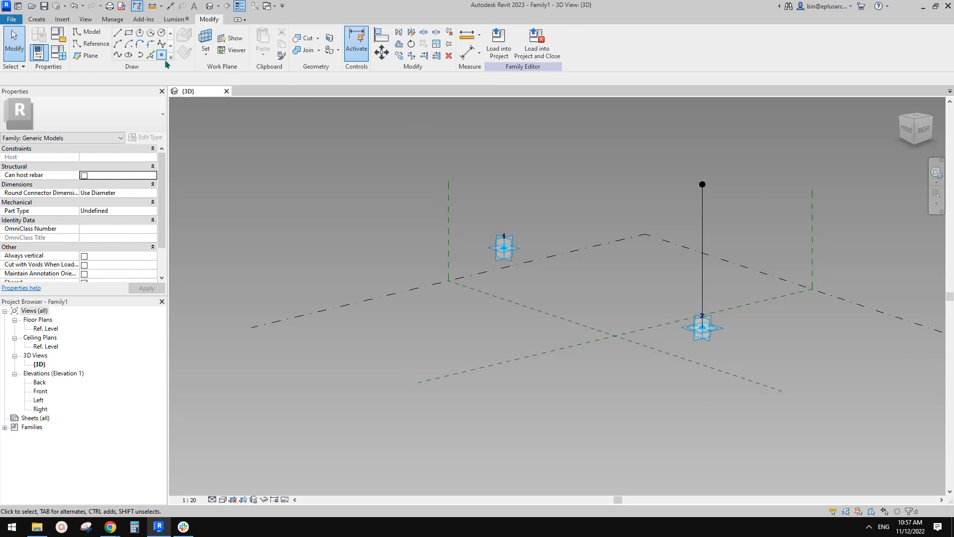
Start the Point Element tool to host a reference point on the vertical line
click(149, 55)
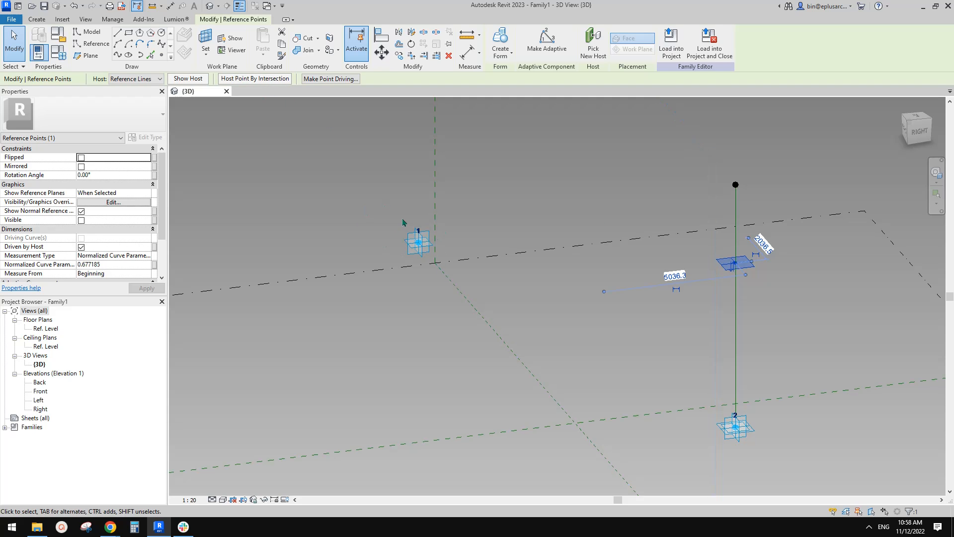
mouse_move(447, 217)
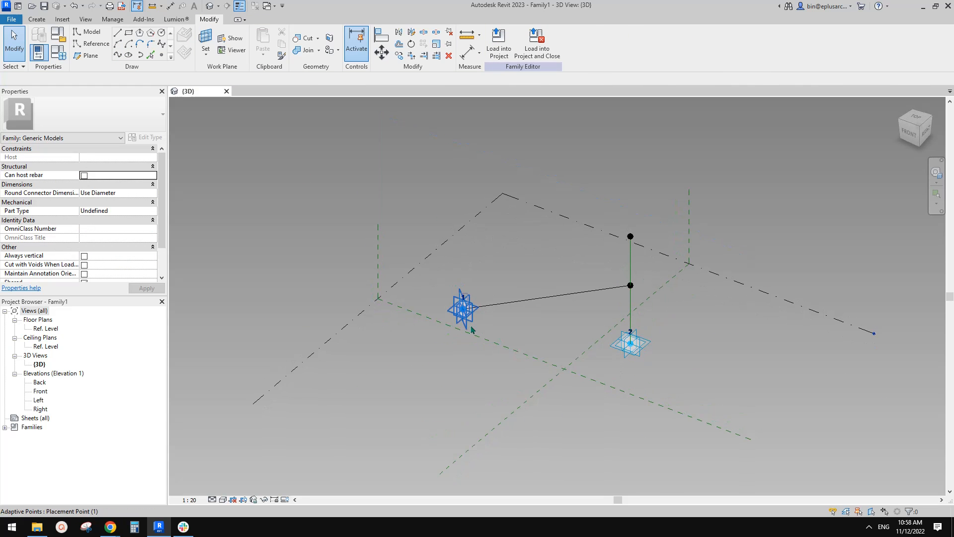
Place a reference point below adaptive point 2 for the extended vertical line
click(462, 310)
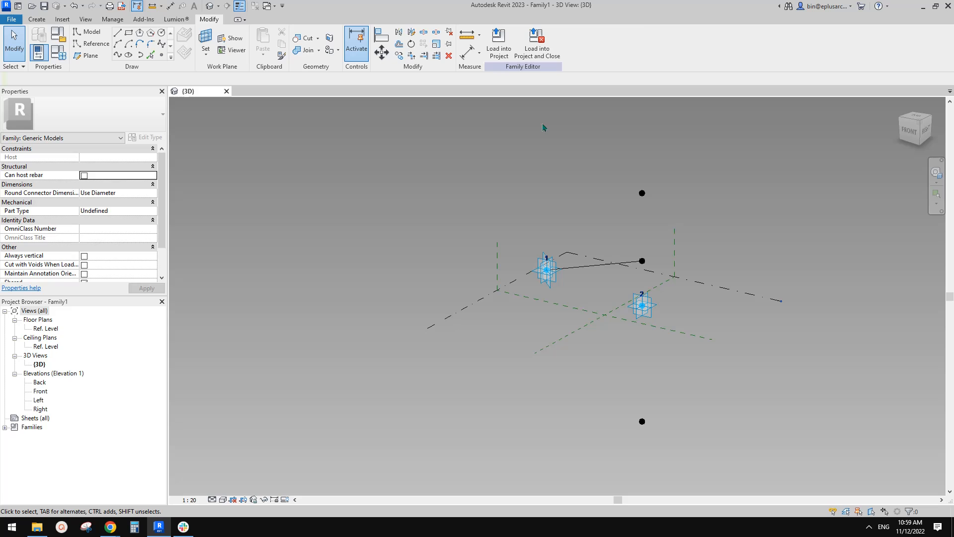
mouse_move(683, 307)
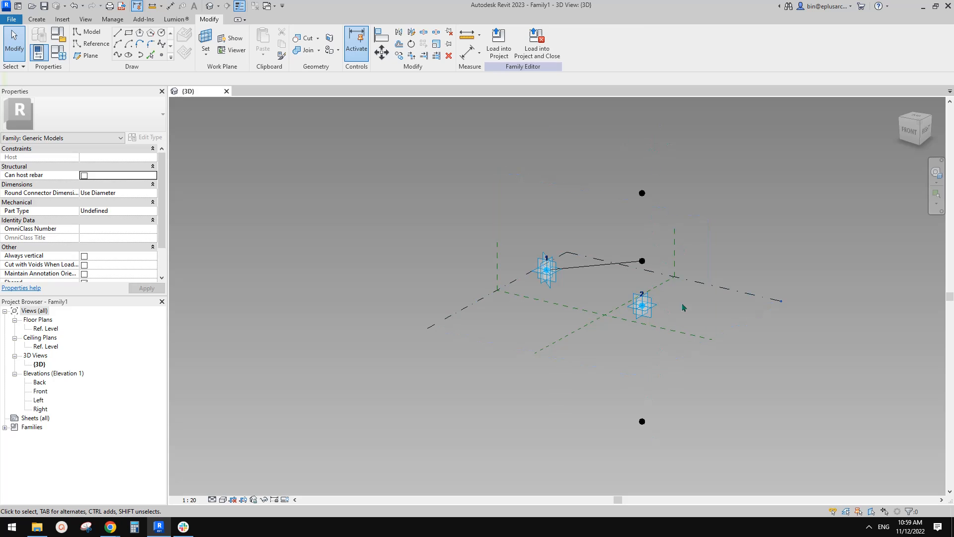
Select the vertical reference line, then adaptive point 1 ready to move it upward
click(642, 421)
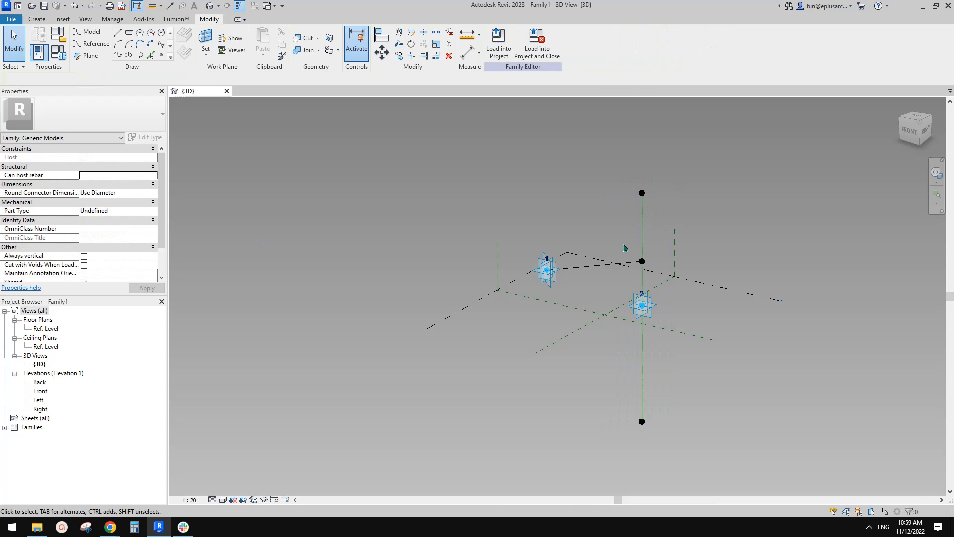
click(642, 272)
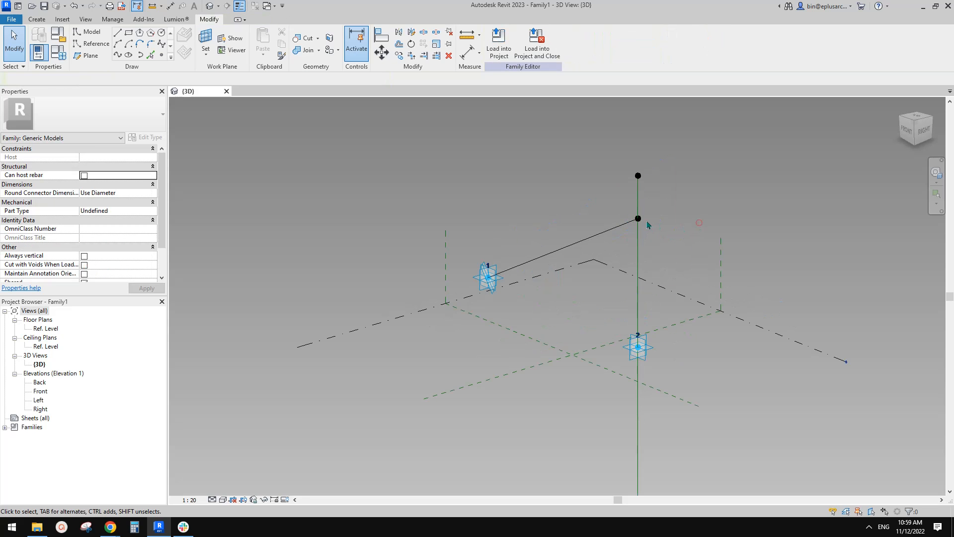
click(638, 218)
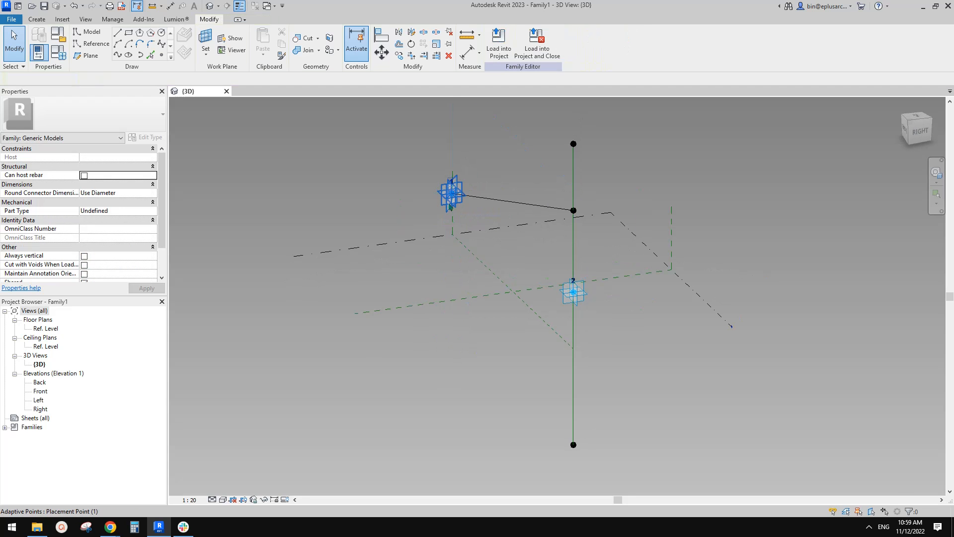
click(451, 195)
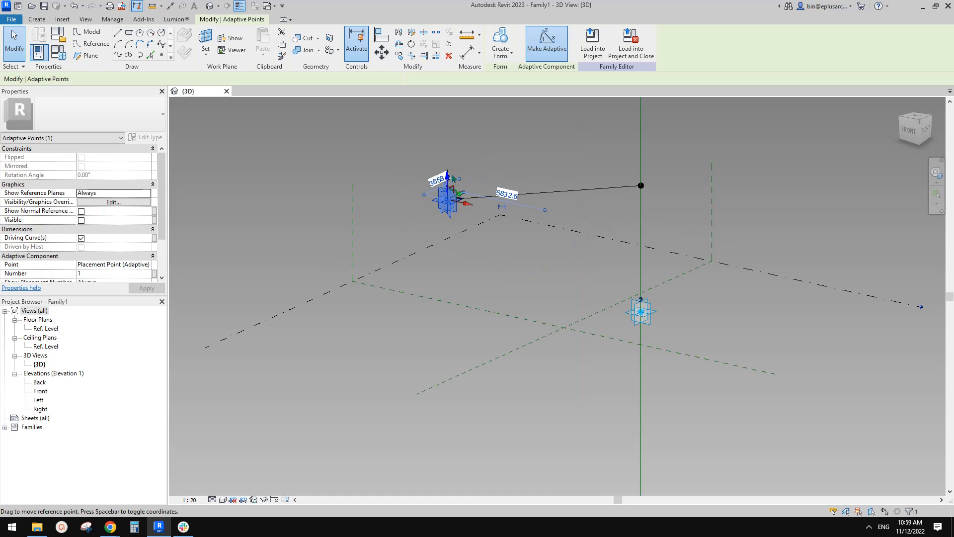
Drag adaptive point 1 below point 2 and host the intersection point so the line follows
drag(455, 195, 448, 408)
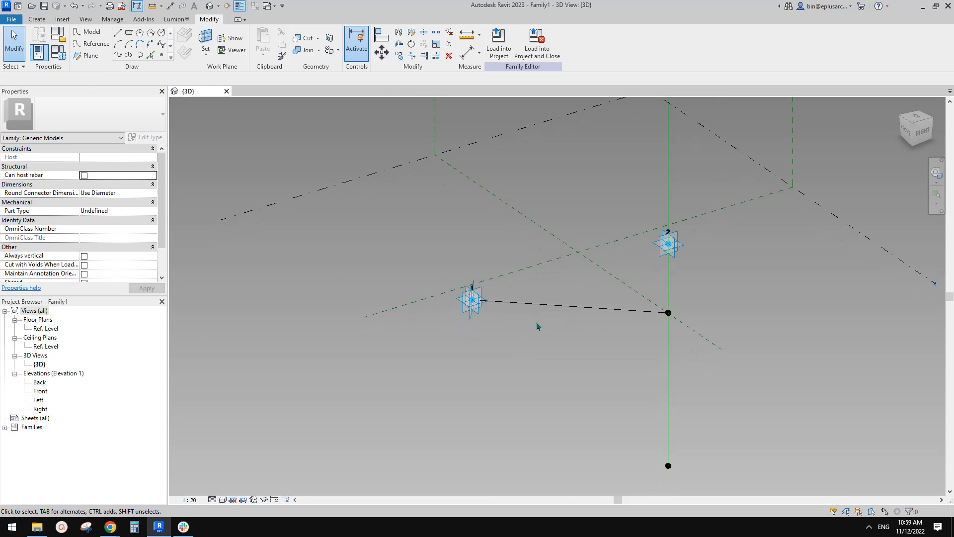
mouse_move(424, 288)
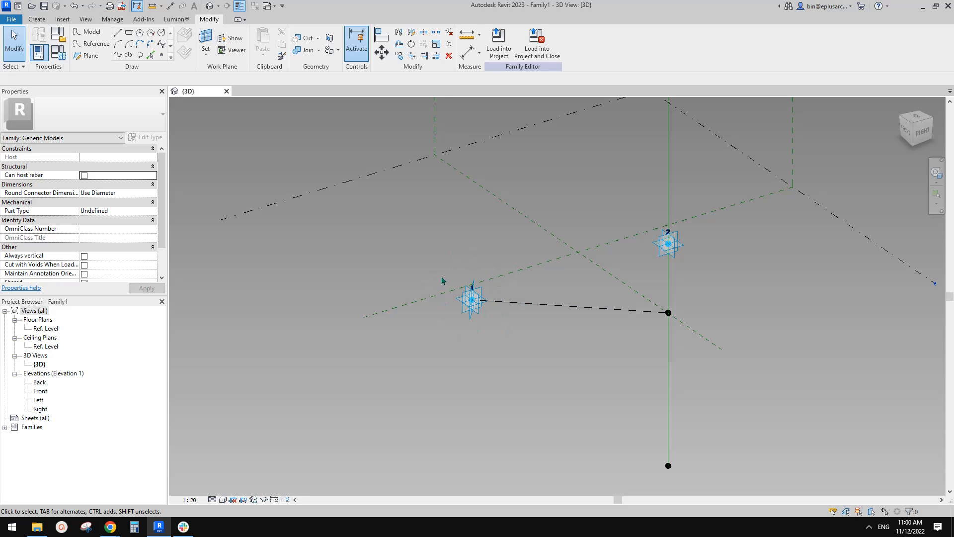
mouse_move(662, 324)
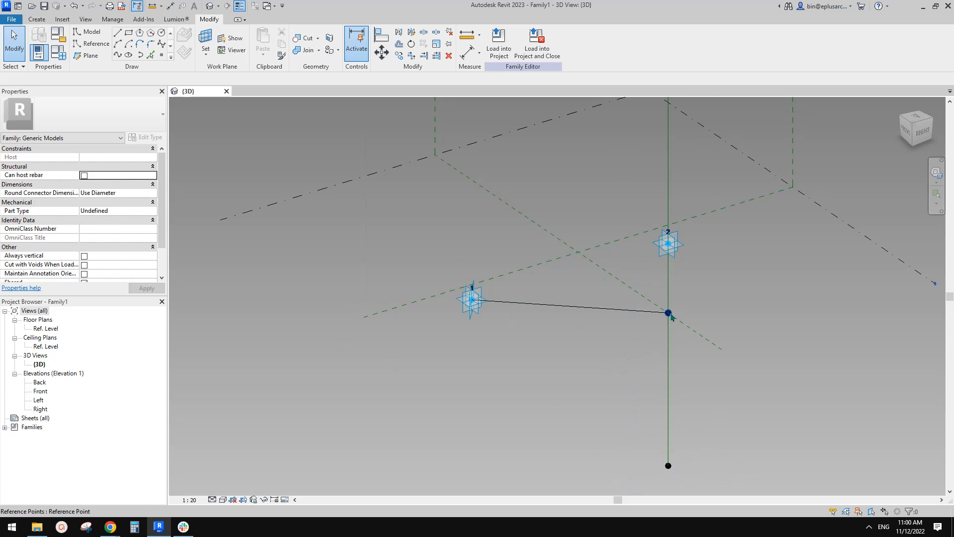
click(668, 312)
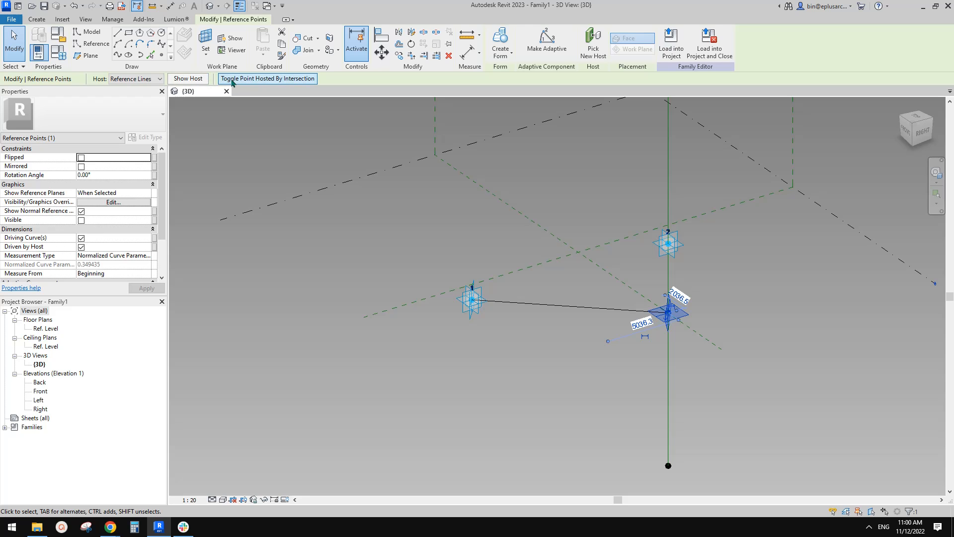
mouse_move(254, 83)
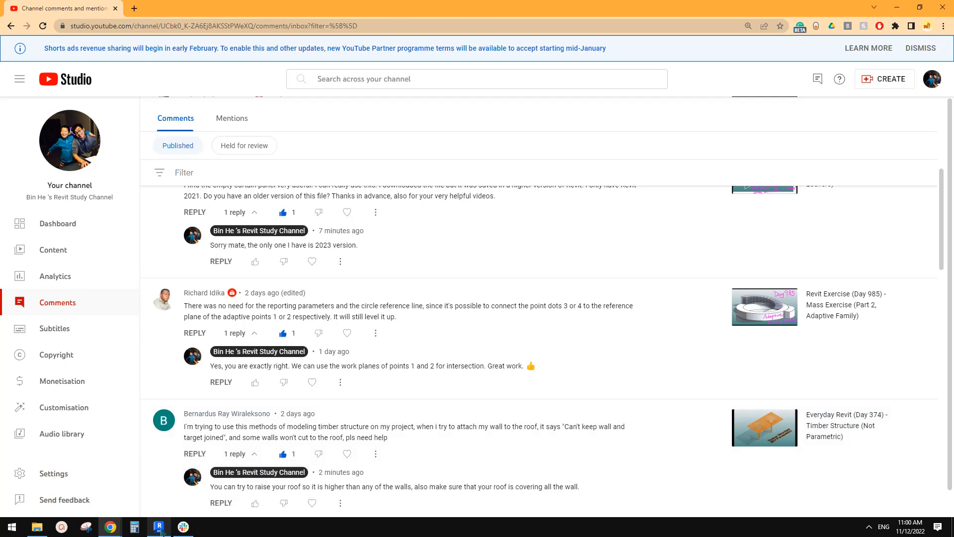
click(159, 526)
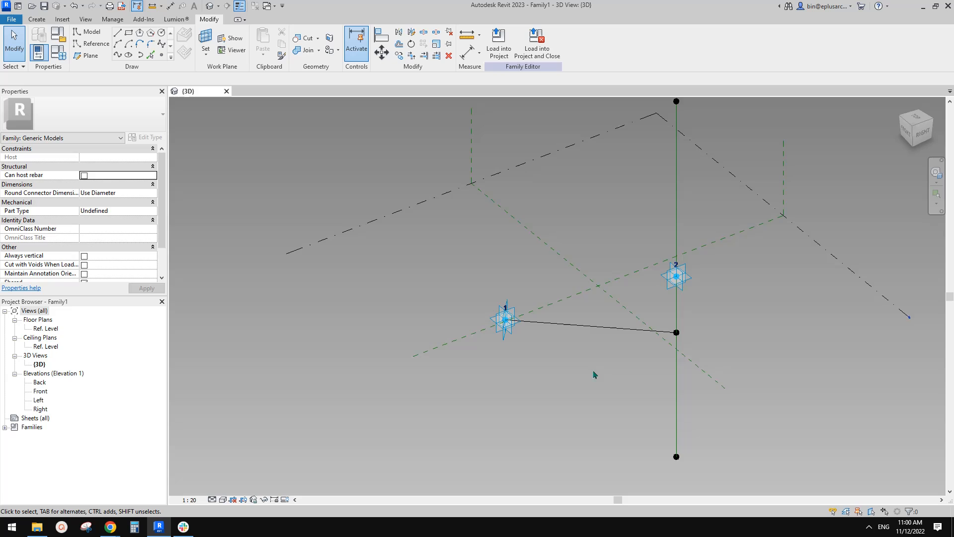